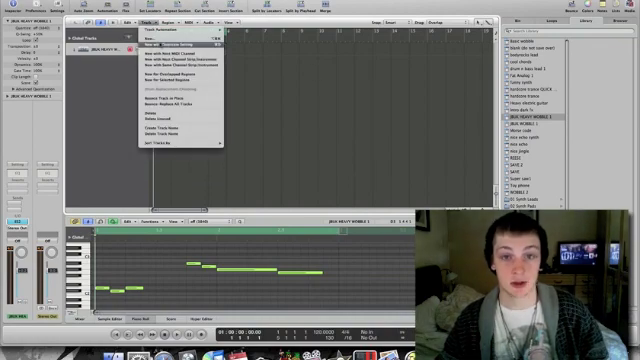
Step: Create a second track via Track > New with Duplicate Setting, keeping the heavy wobble instrument
click(170, 44)
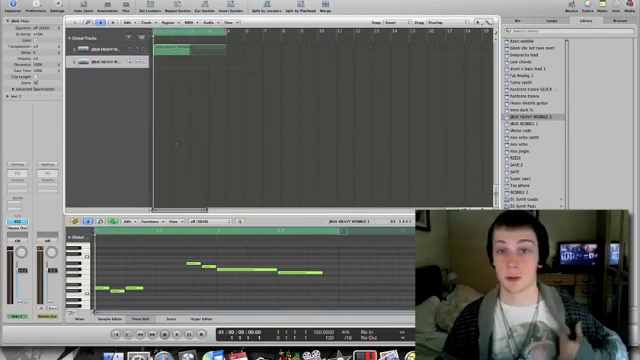